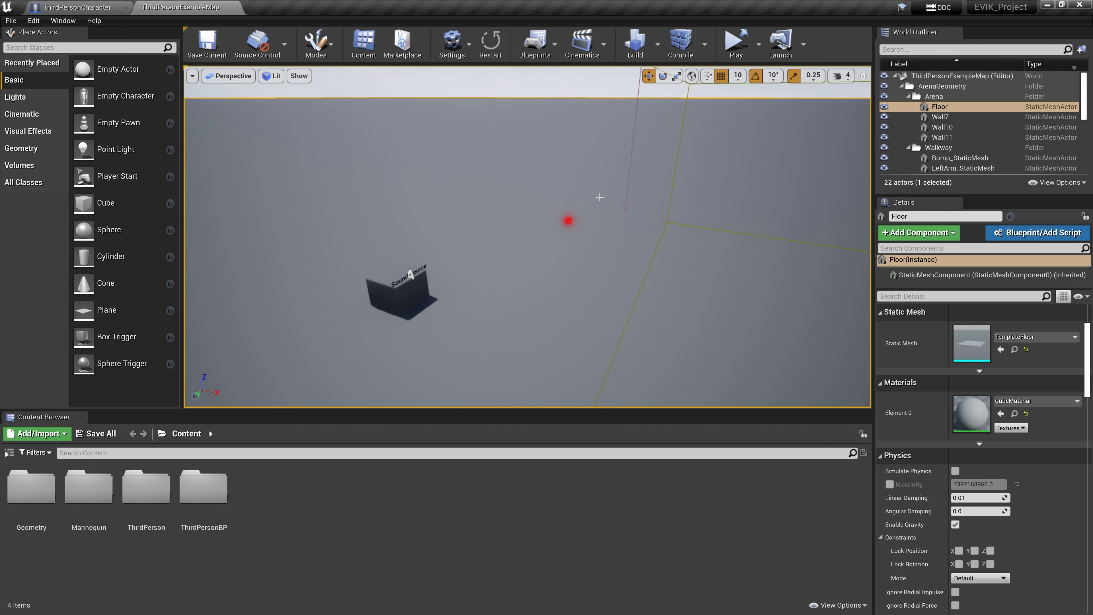
mouse_move(738, 57)
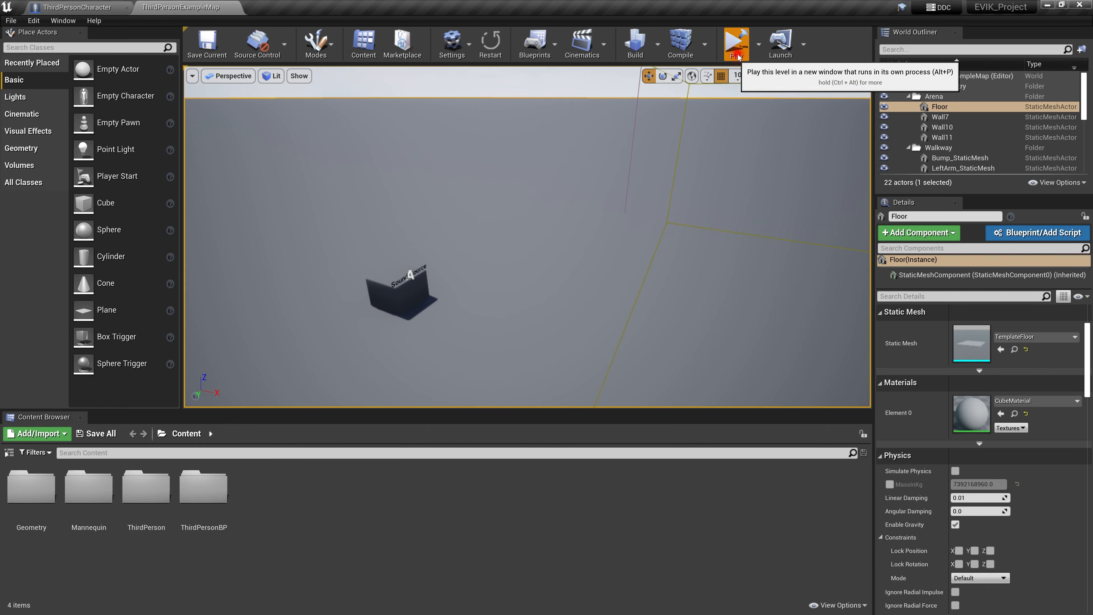
Launch the level in a standalone game window, then close it again
left_click(737, 42)
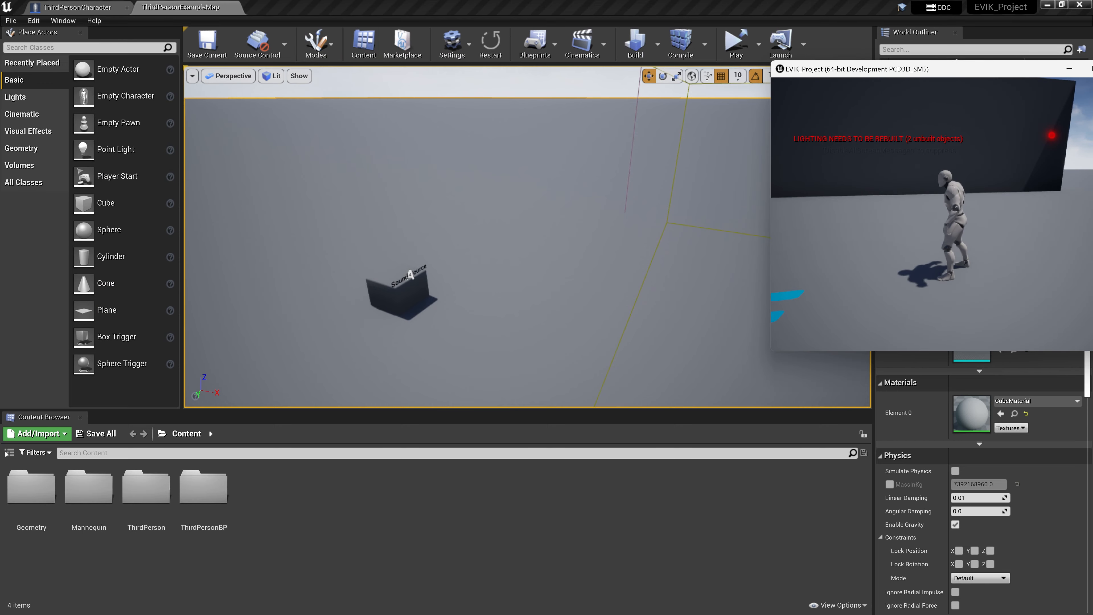
left_click_drag(858, 68, 725, 82)
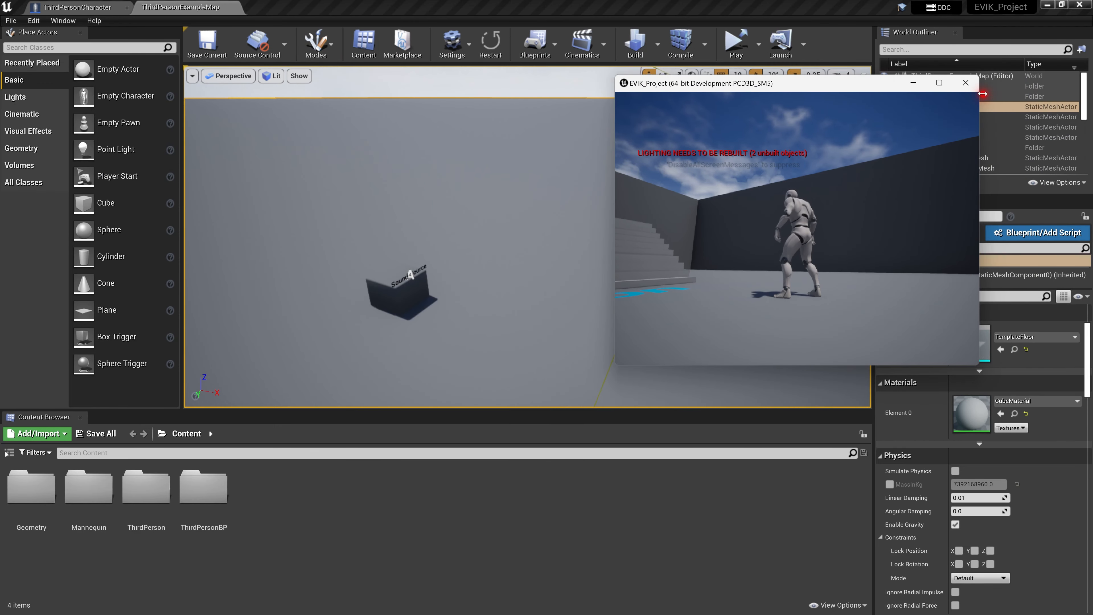
left_click(966, 82)
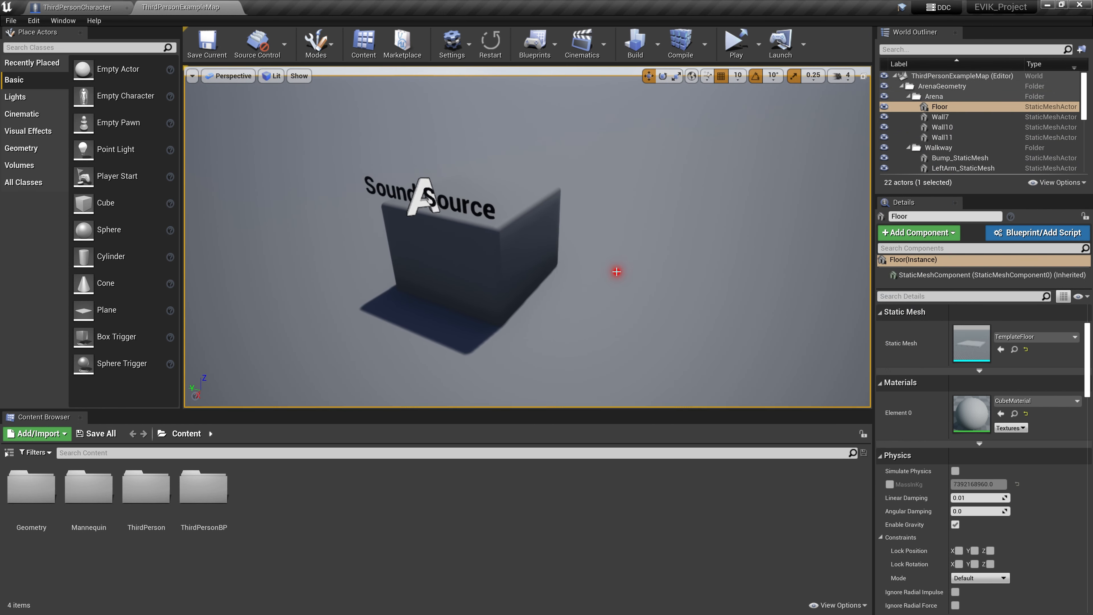
mouse_move(624, 286)
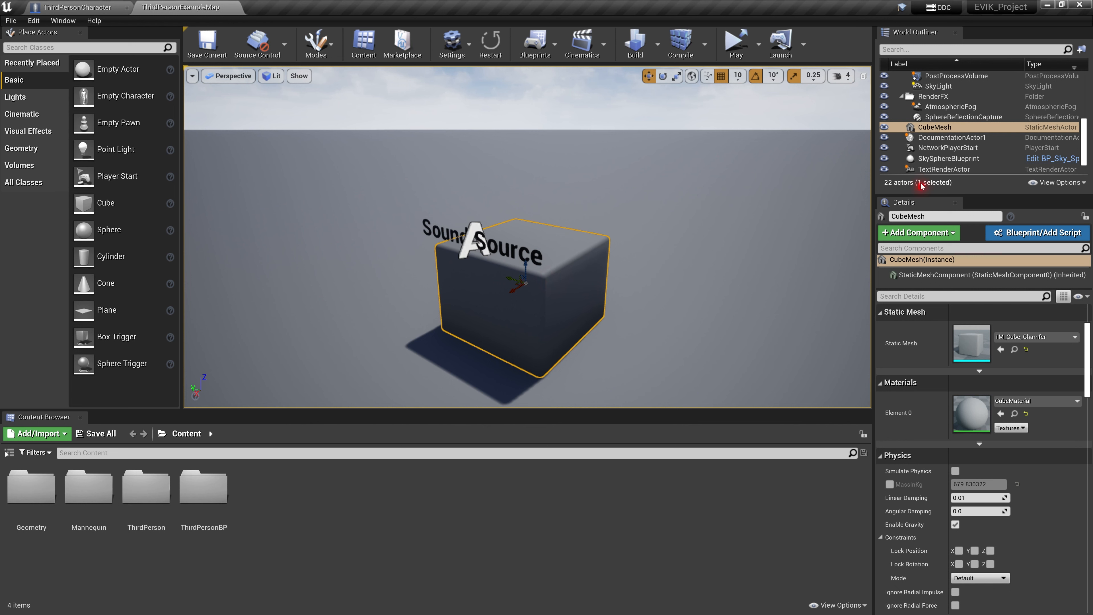
mouse_move(922, 238)
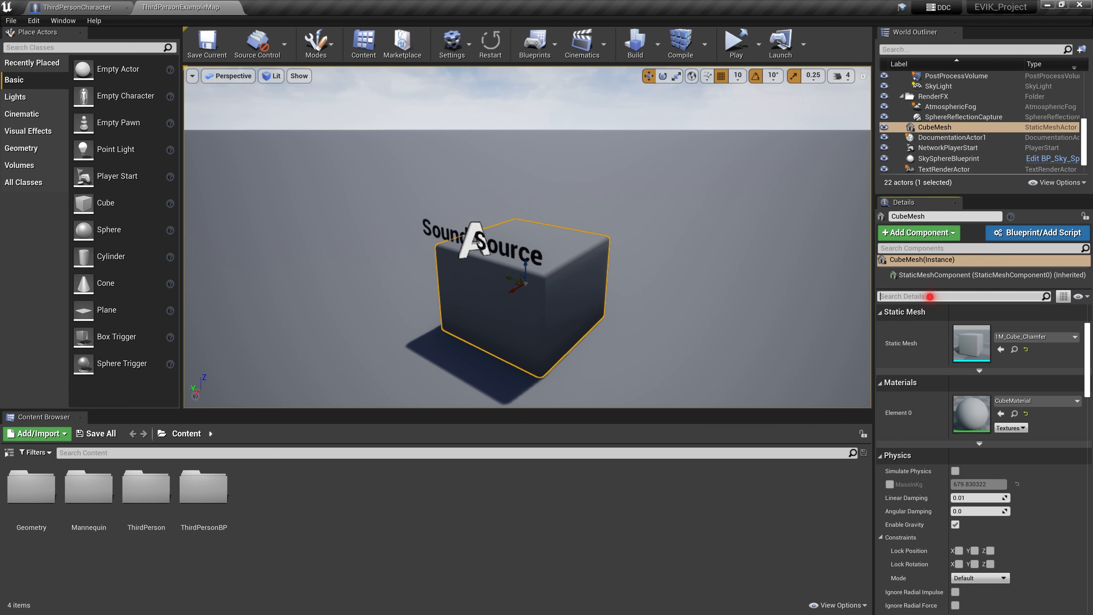
Search 'tag' in the Details panel for the selected Sound Source cube
type("t")
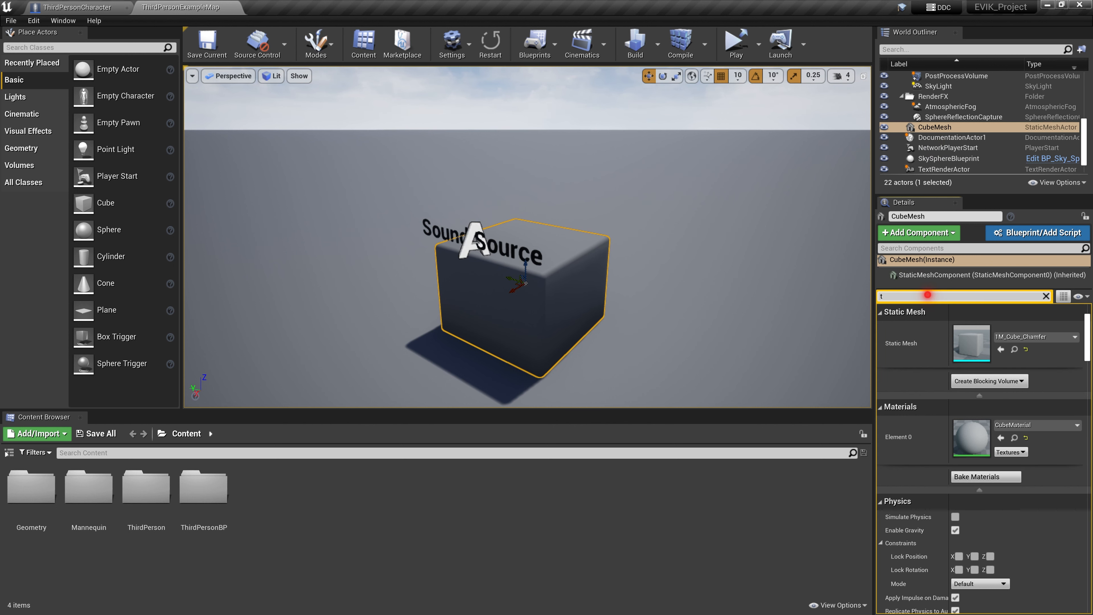
type("ag")
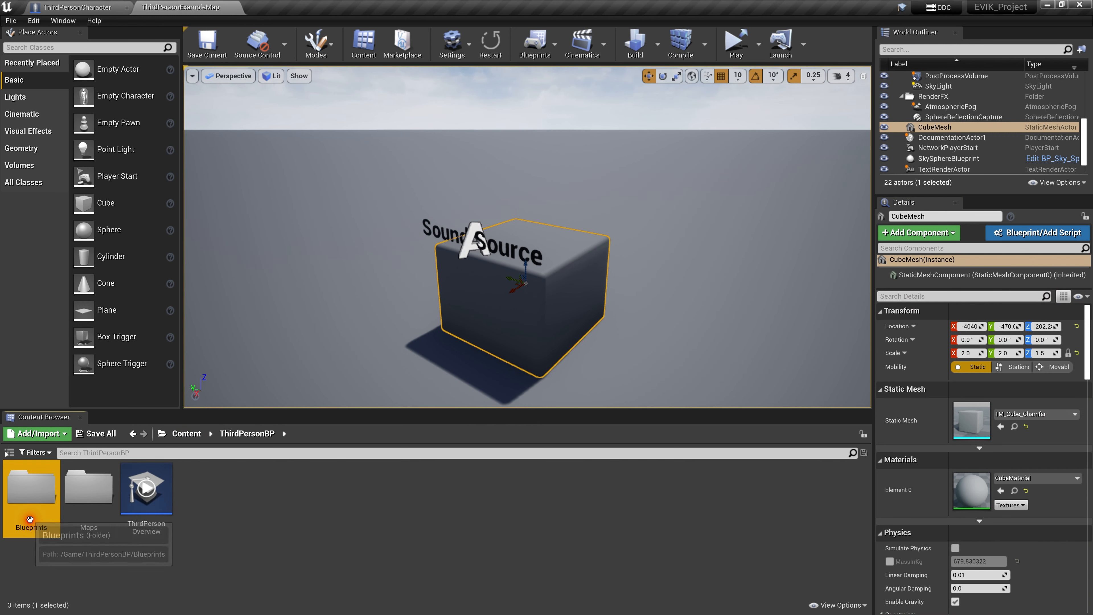
Open the ThirdPersonCharacter blueprint from Blueprints and zoom onto Update Positional Voice Chat
double_click(31, 489)
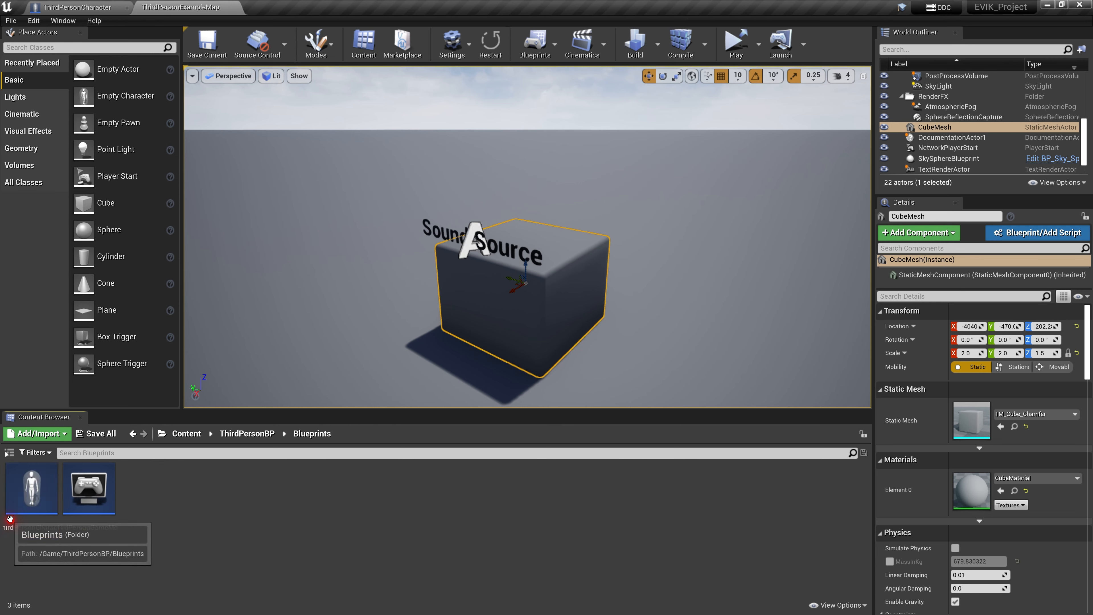
left_click(77, 8)
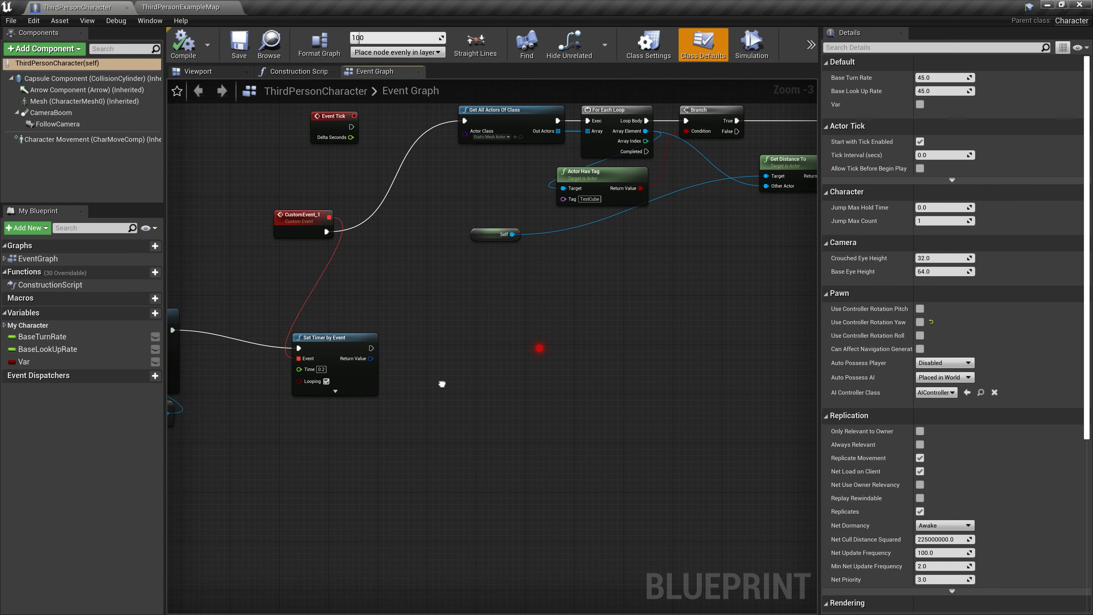
scroll("down", 3)
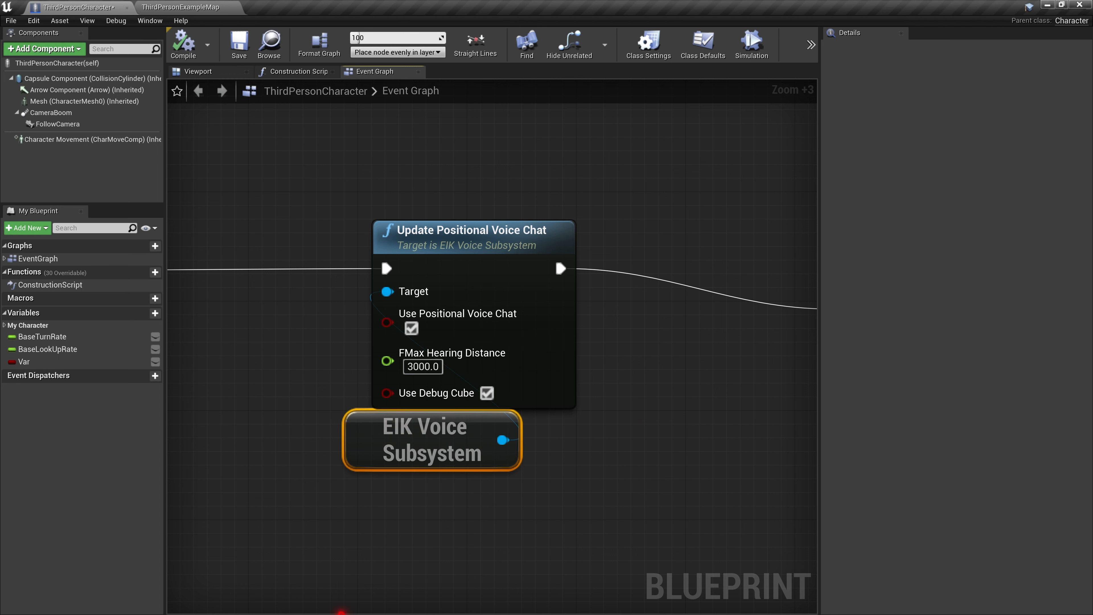
mouse_move(469, 365)
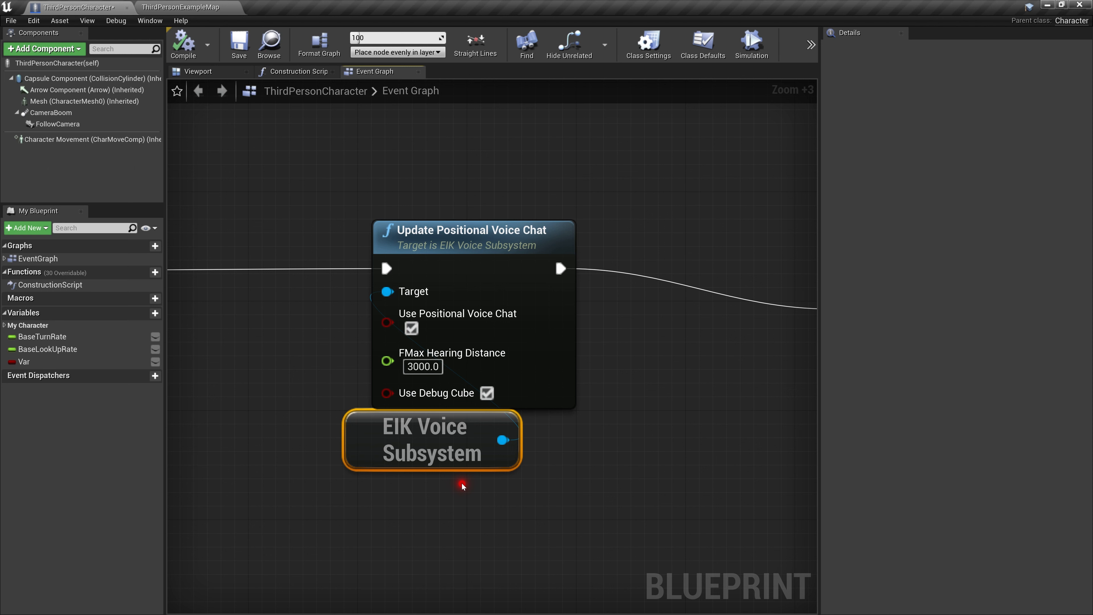
mouse_move(465, 507)
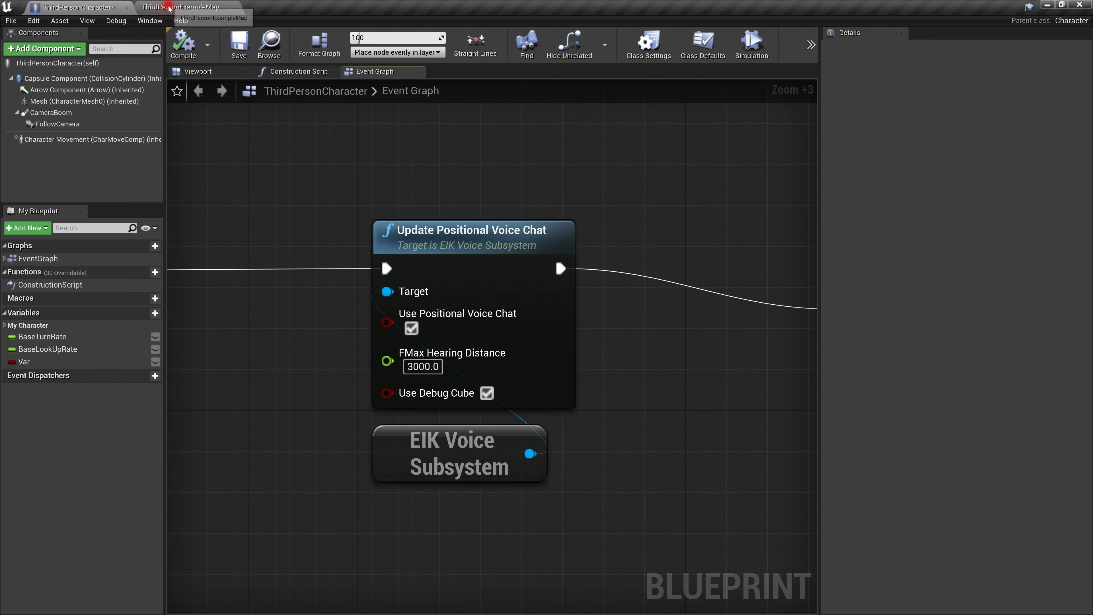
Check the cube's TestCube tag in Details against the blueprint, then clear the search
left_click(169, 8)
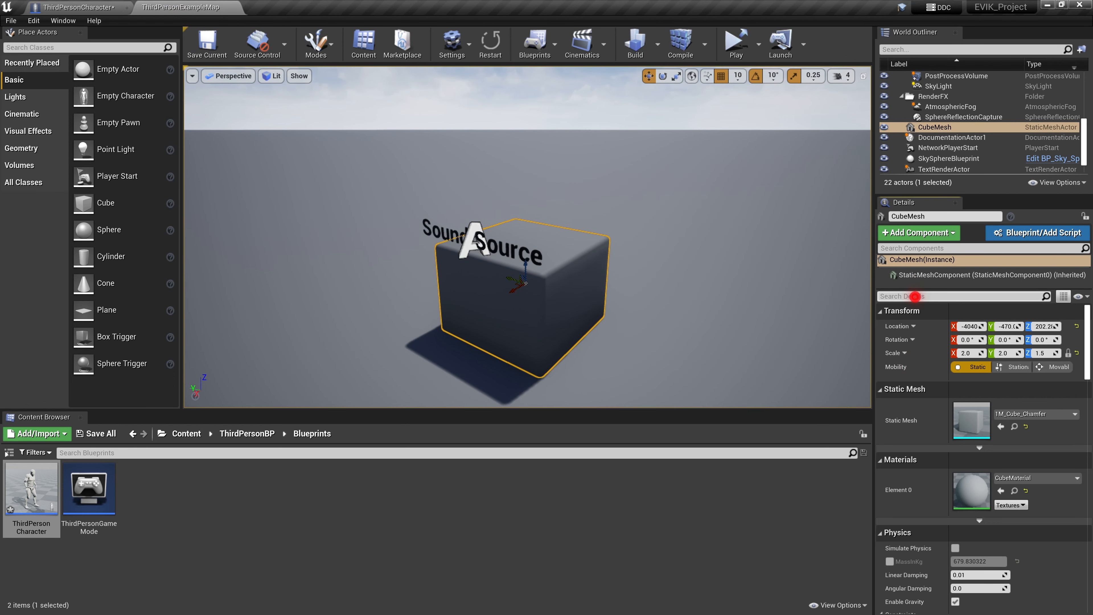
type("tag")
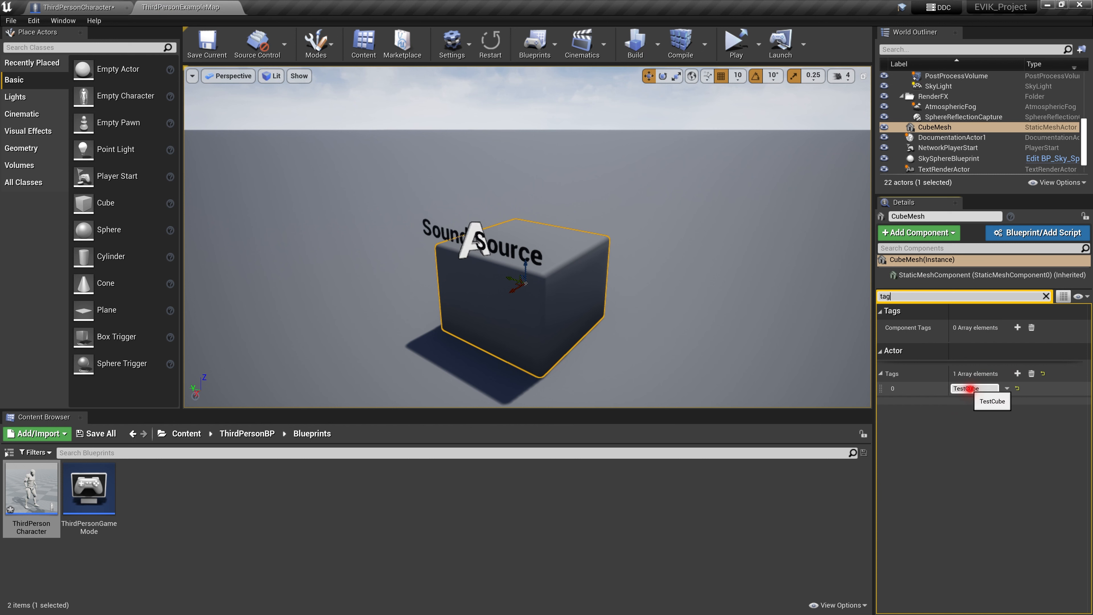
left_click(77, 8)
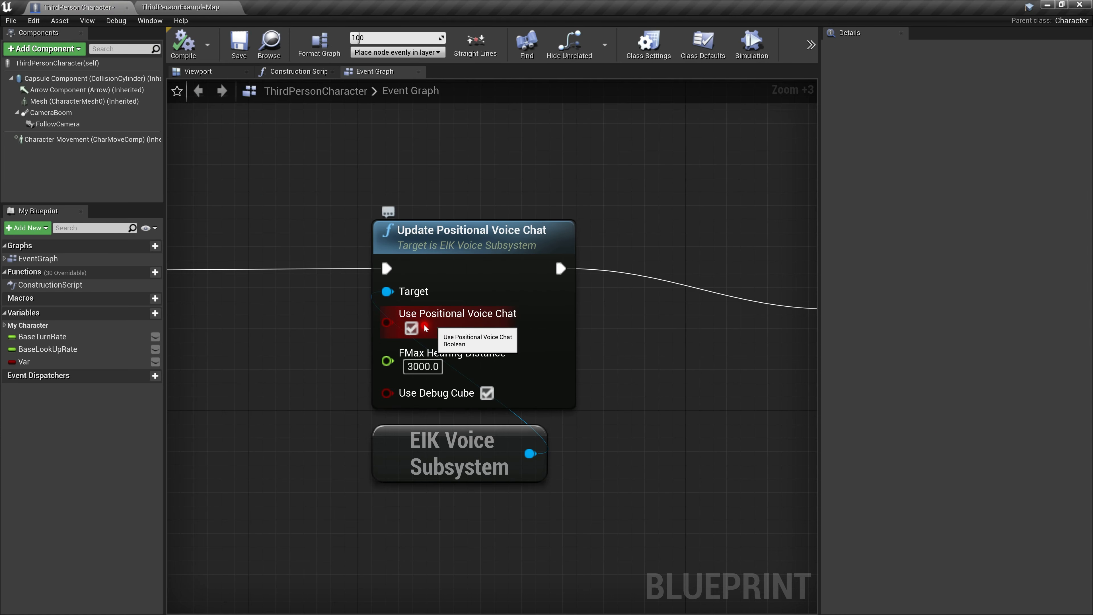
mouse_move(423, 304)
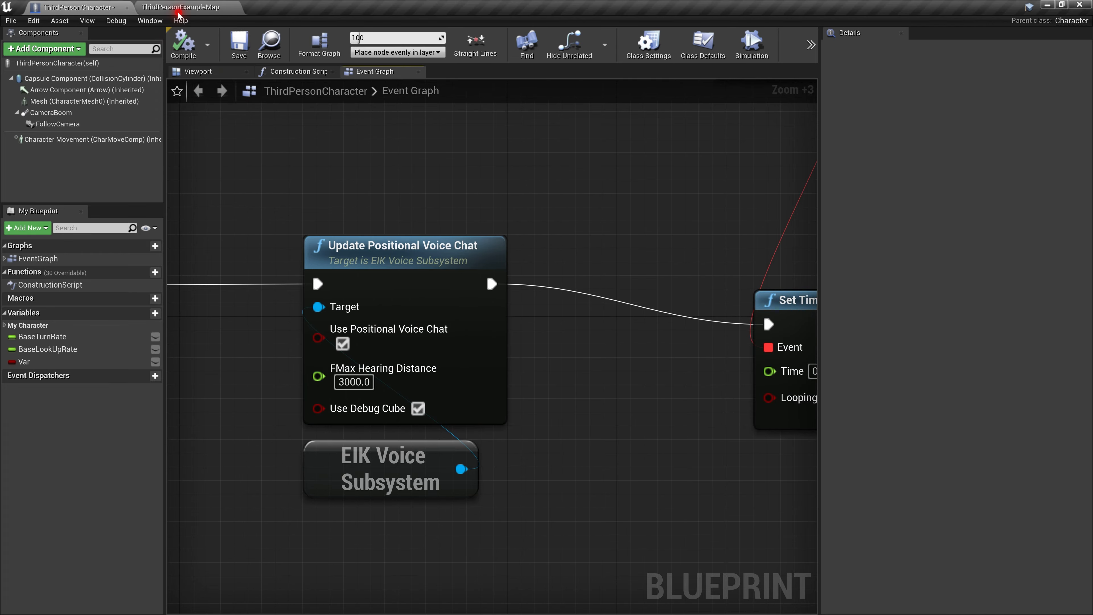
left_click(180, 7)
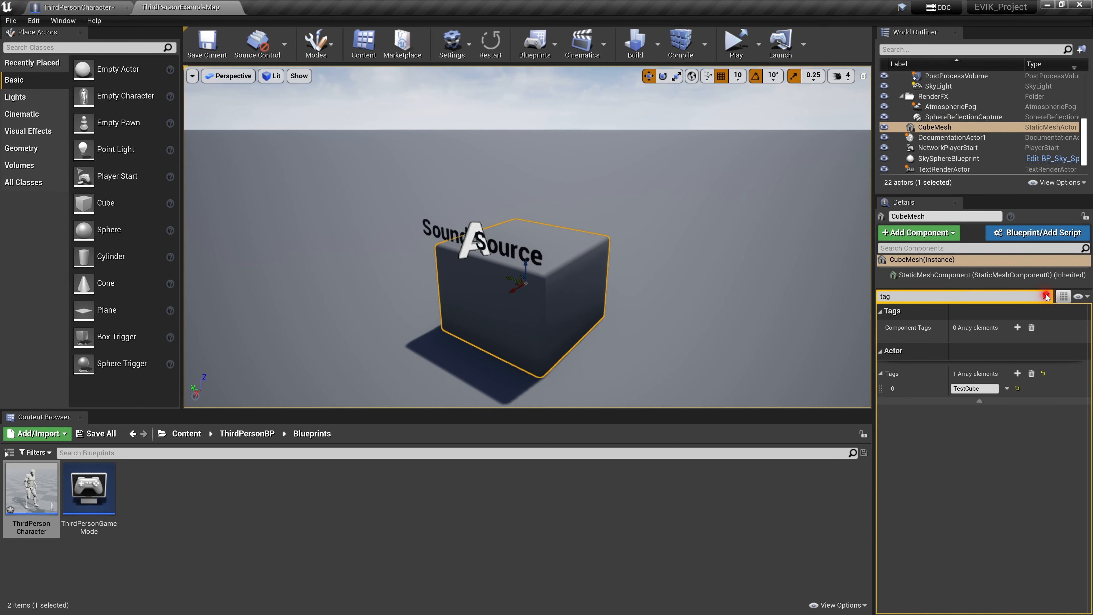
left_click(1045, 295)
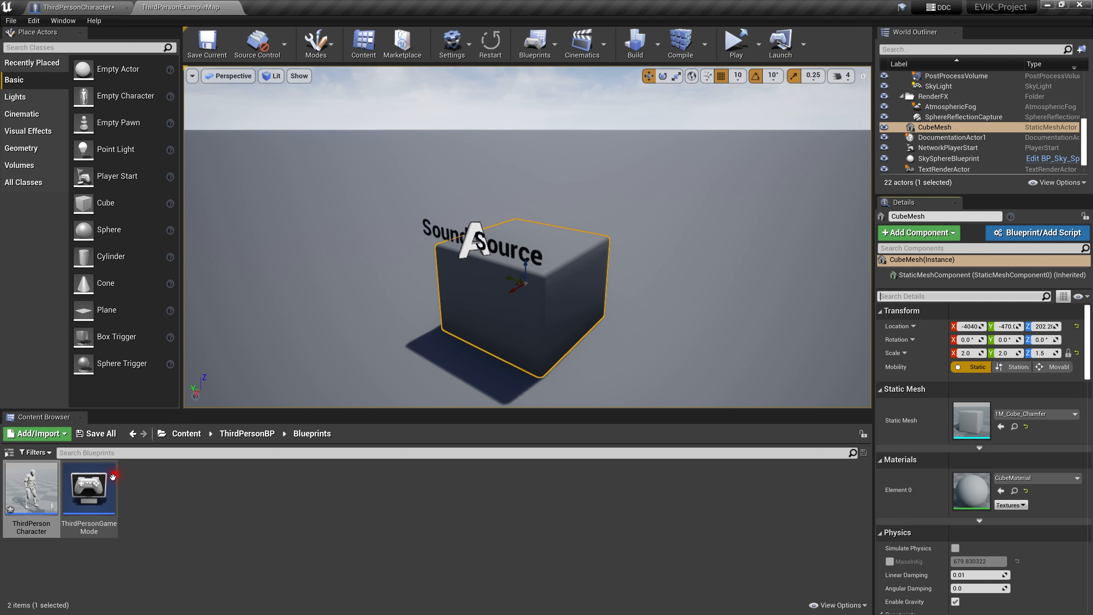
Review ThirdPersonGameMode's UpdatePlayerList nodes, return to the map and save ThirdPersonCharacter
double_click(89, 488)
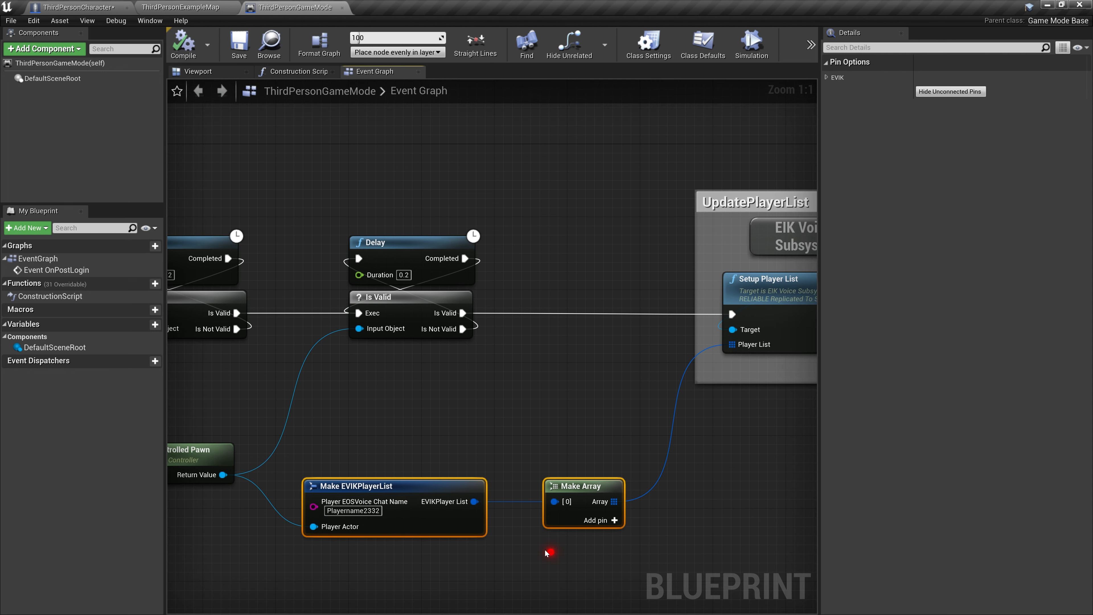
mouse_move(502, 550)
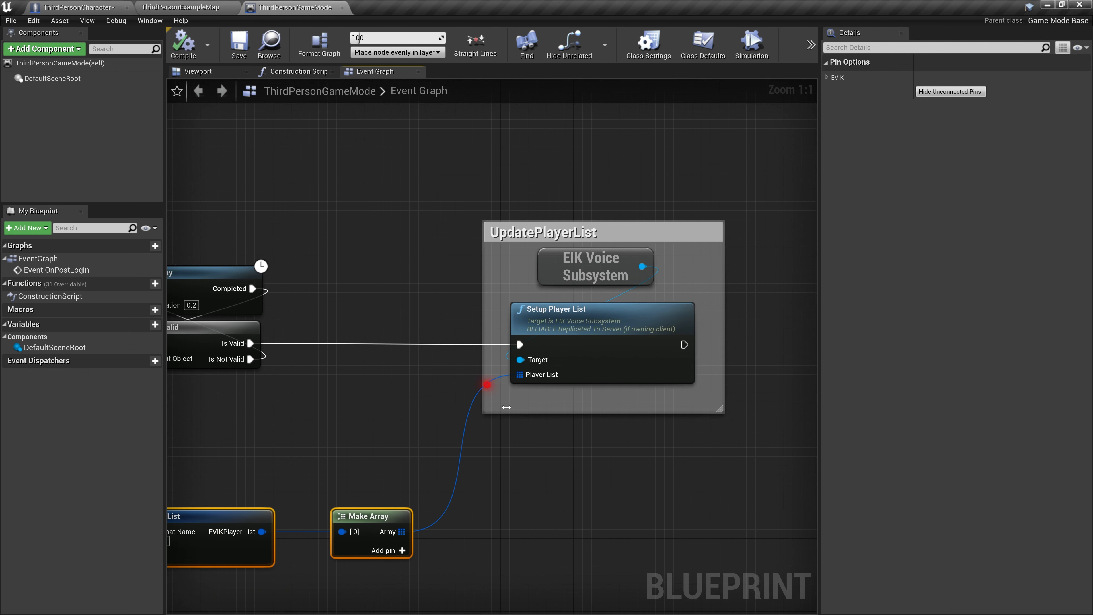
mouse_move(625, 281)
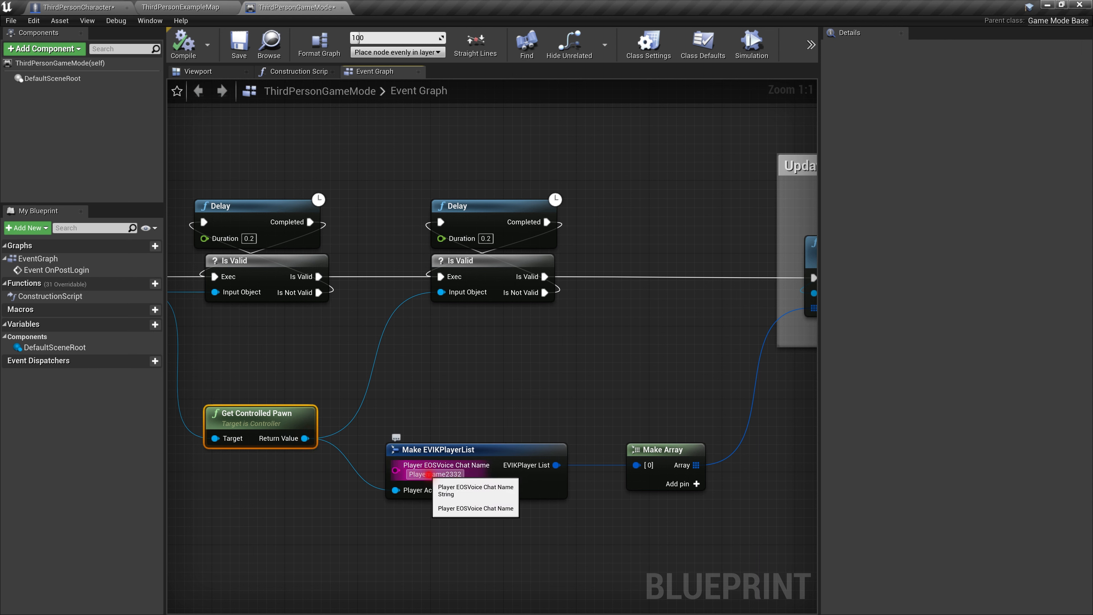
left_click(467, 532)
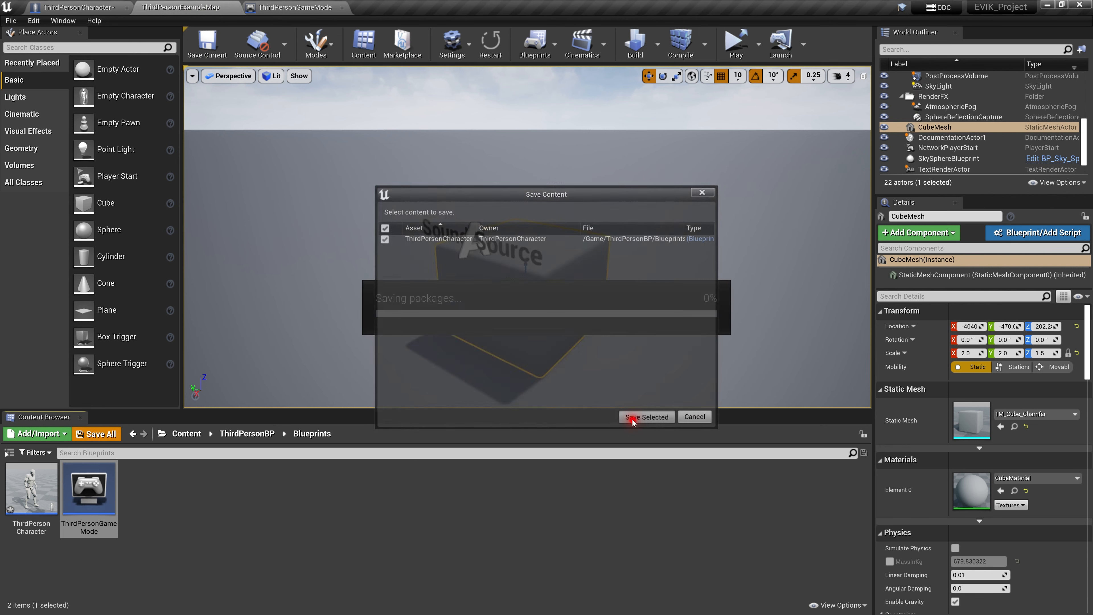
left_click(647, 417)
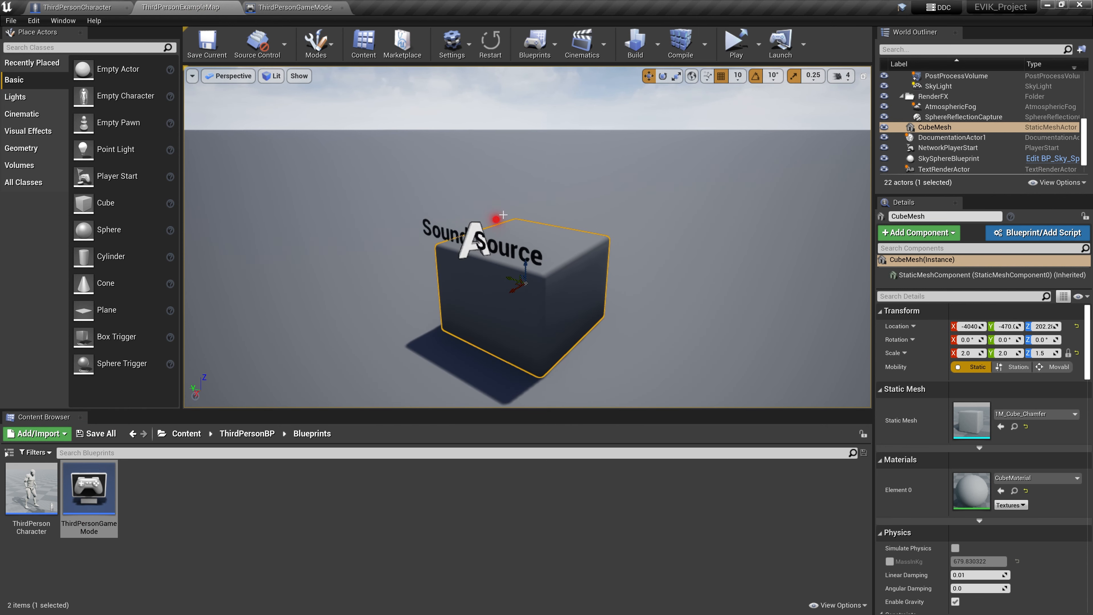
mouse_move(625, 320)
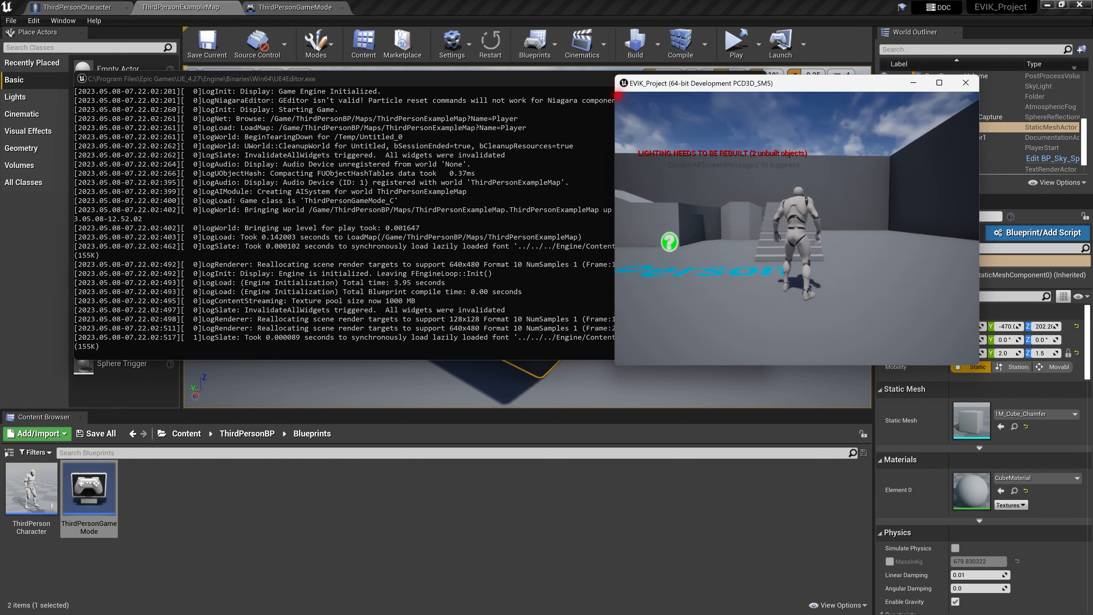
Walk the character in the standalone test while the log reports distance to the cube
left_click(371, 601)
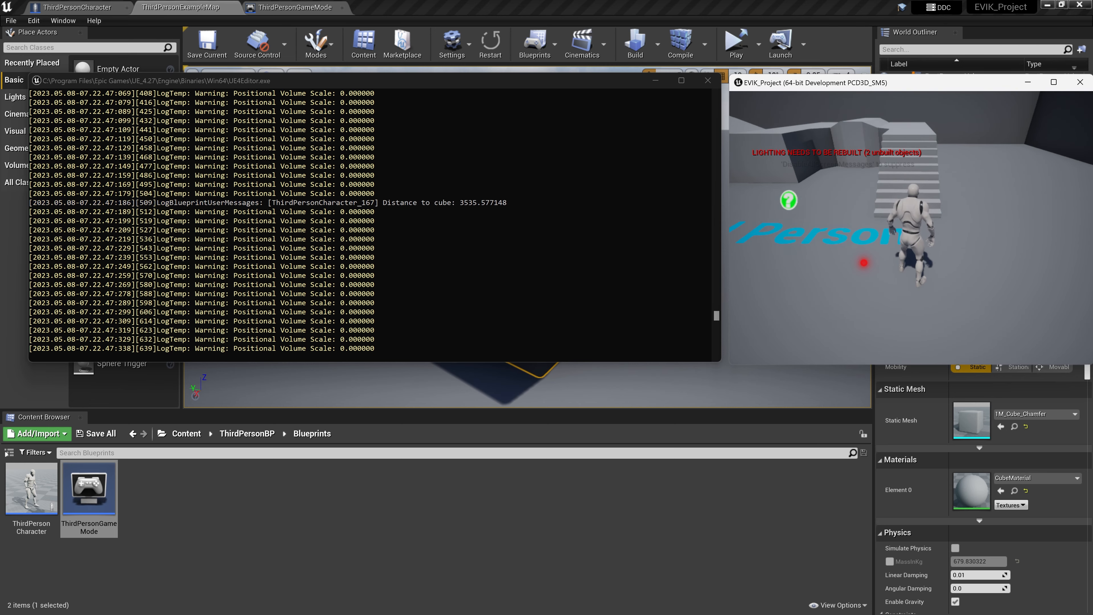
left_click(371, 601)
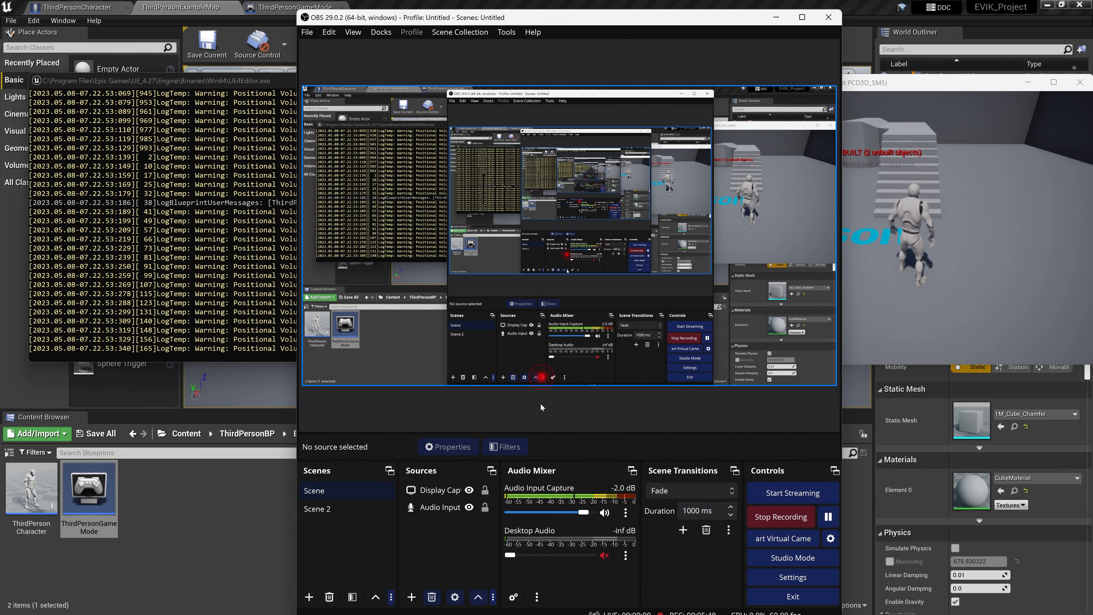
Raise OBS Desktop Audio from -inf to about -38.4 dB so game sound is captured
left_click_drag(511, 556, 535, 556)
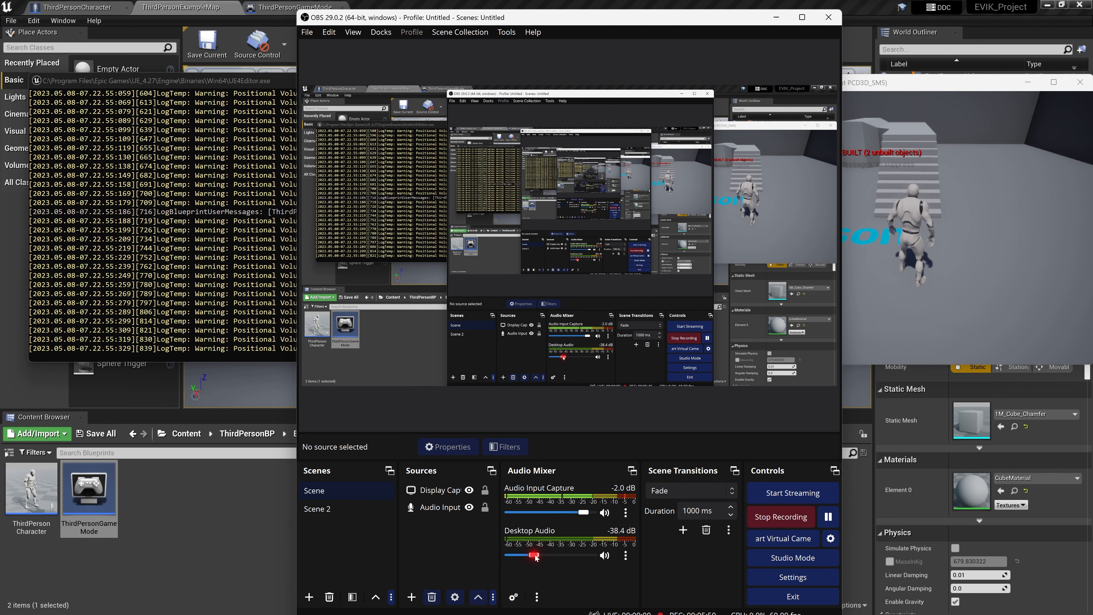
left_click_drag(535, 556, 603, 556)
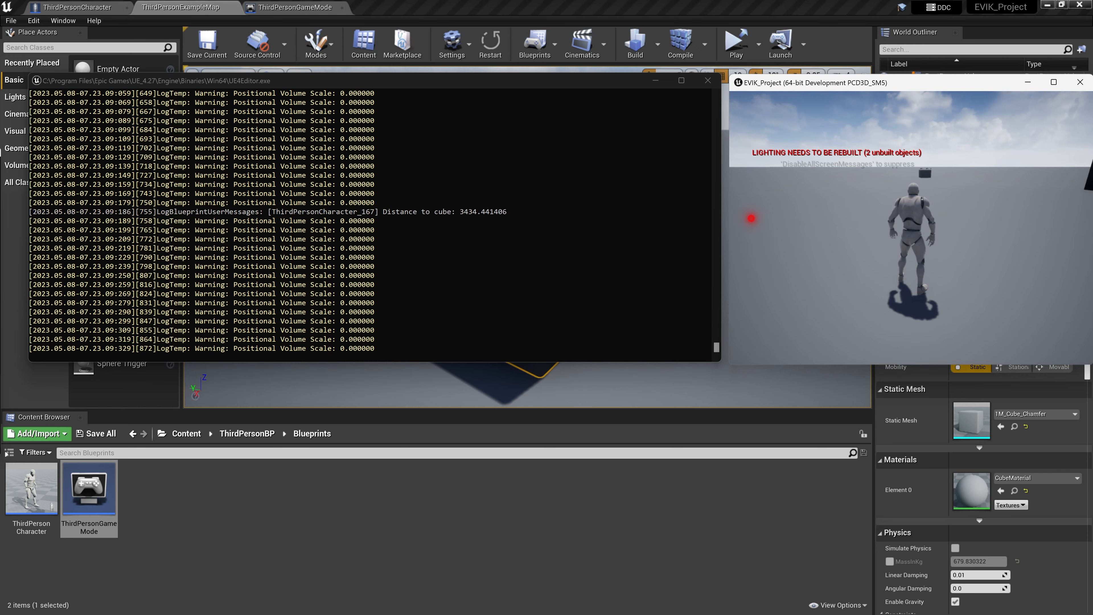
Enlarge the log, walk toward the cube until volume rises above zero, then bring OBS back up
left_click(681, 80)
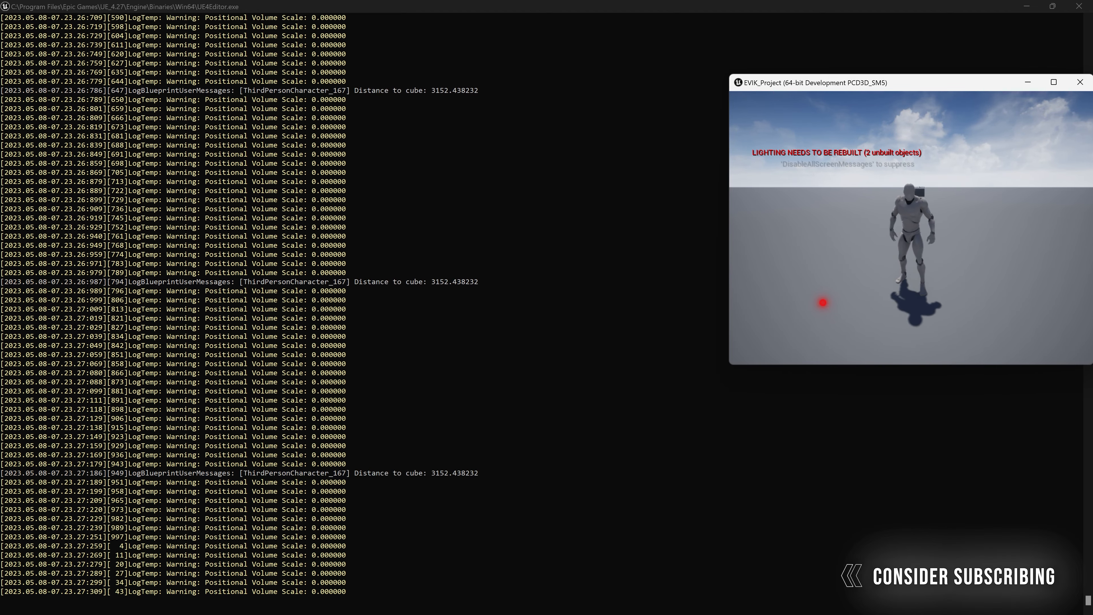
left_click(372, 601)
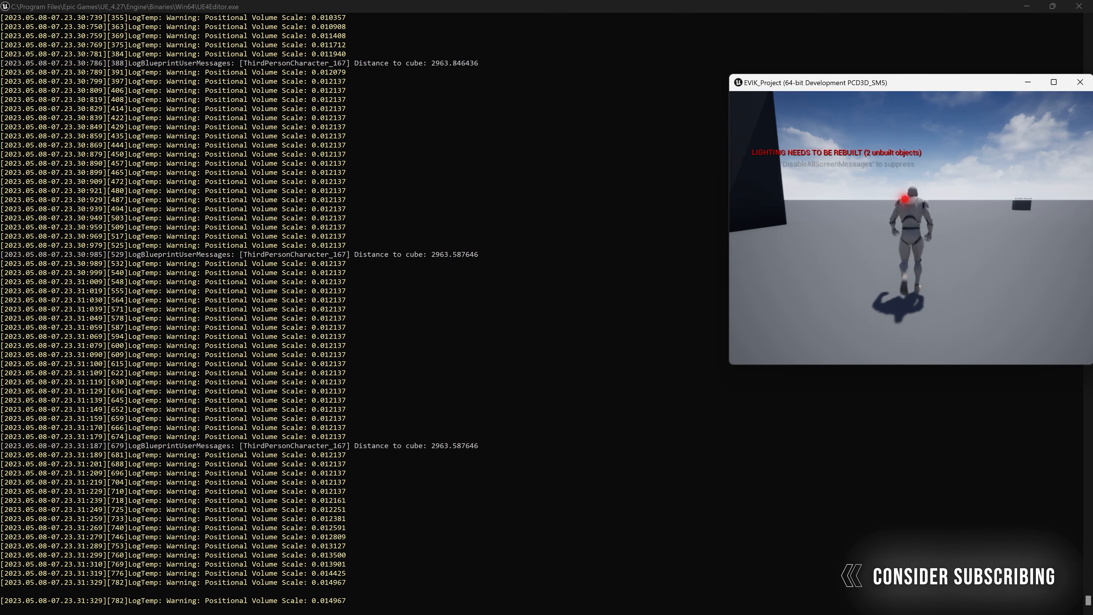
left_click(371, 606)
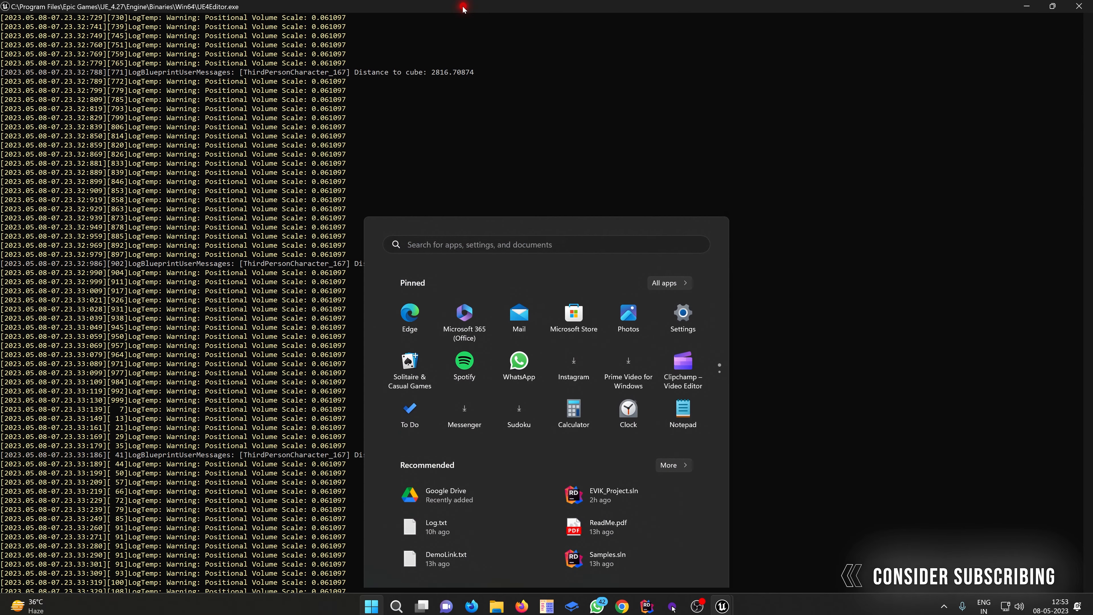
left_click(707, 230)
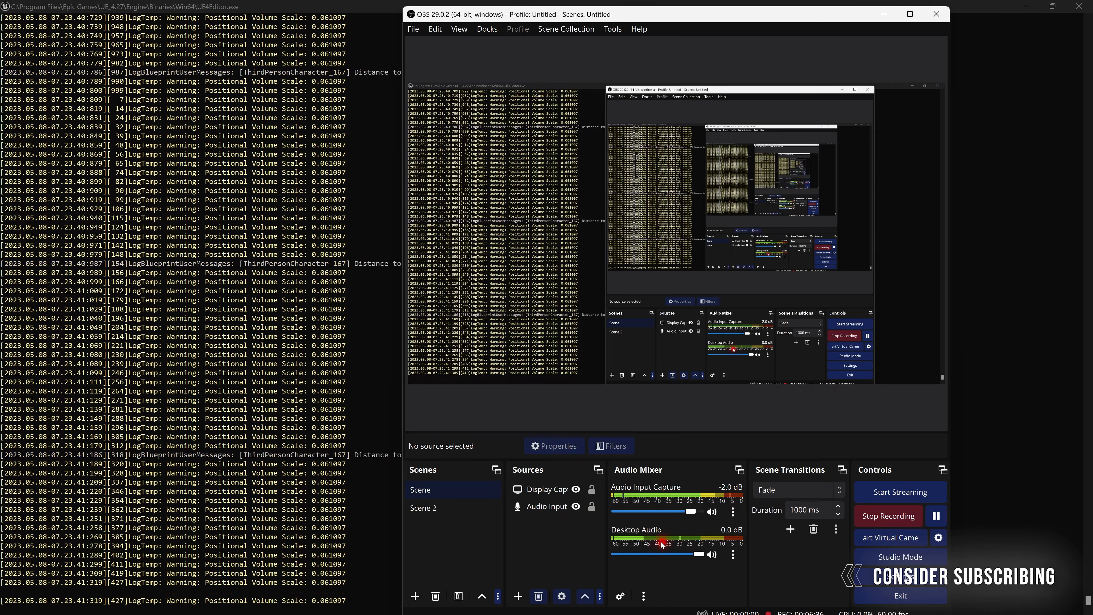
Keep Desktop Audio at 0.0 dB and return to the running game with OBS minimized
left_click(723, 602)
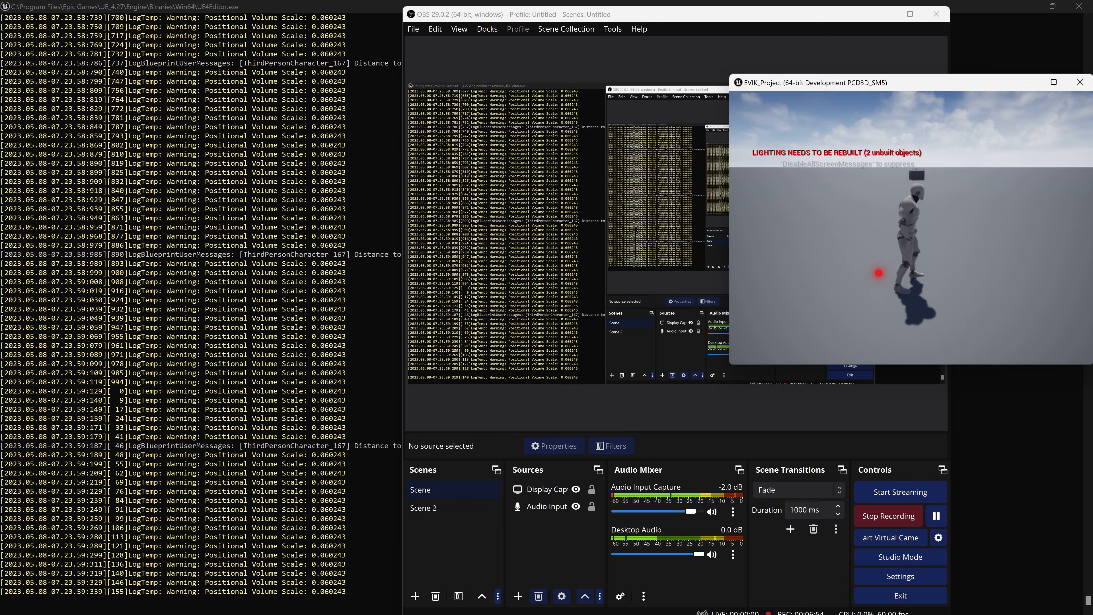
left_click(371, 601)
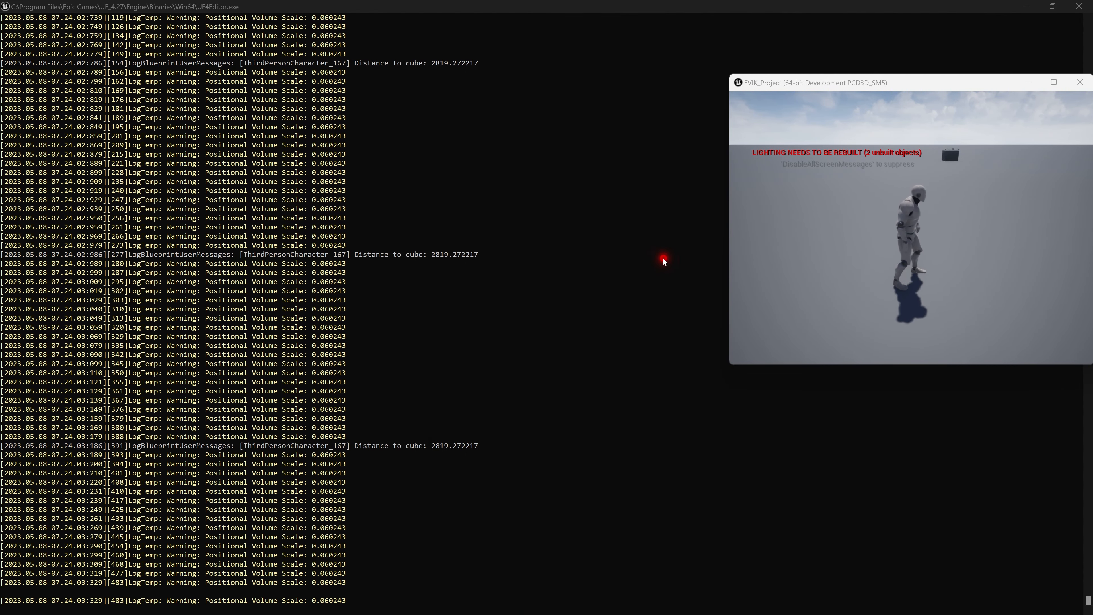
Walk closer to the cube as volume climbs to 0.145128, then end the standalone test
left_click(371, 601)
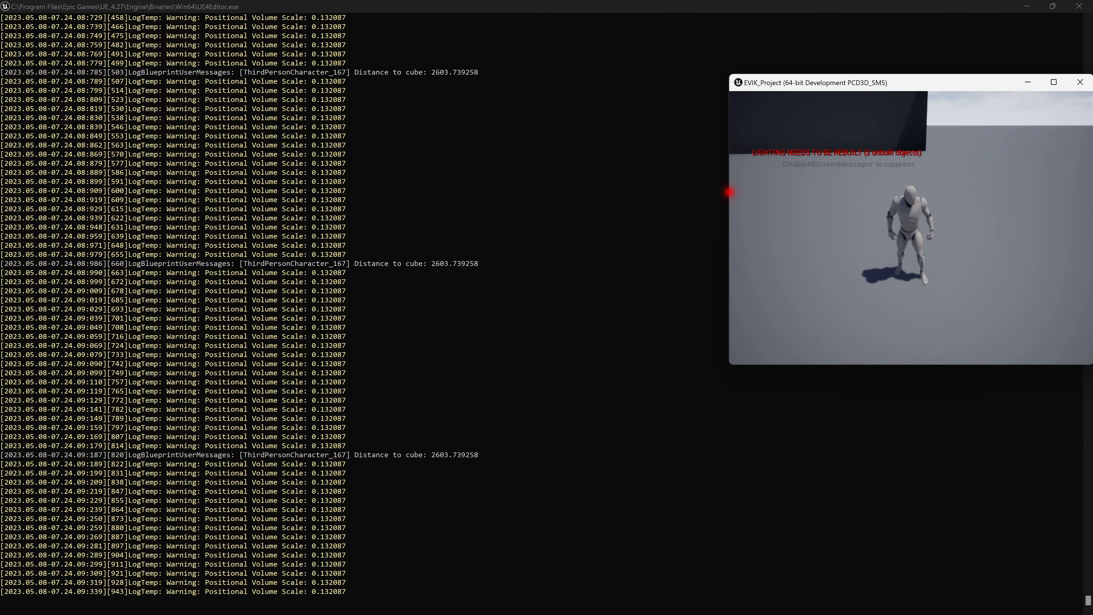
left_click(372, 602)
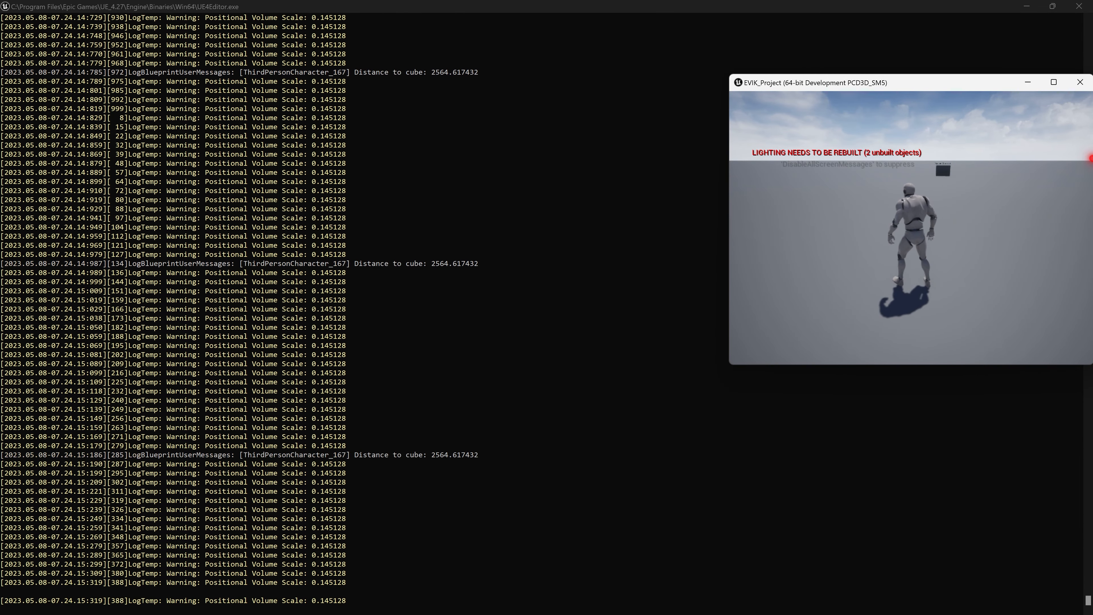
left_click(1081, 82)
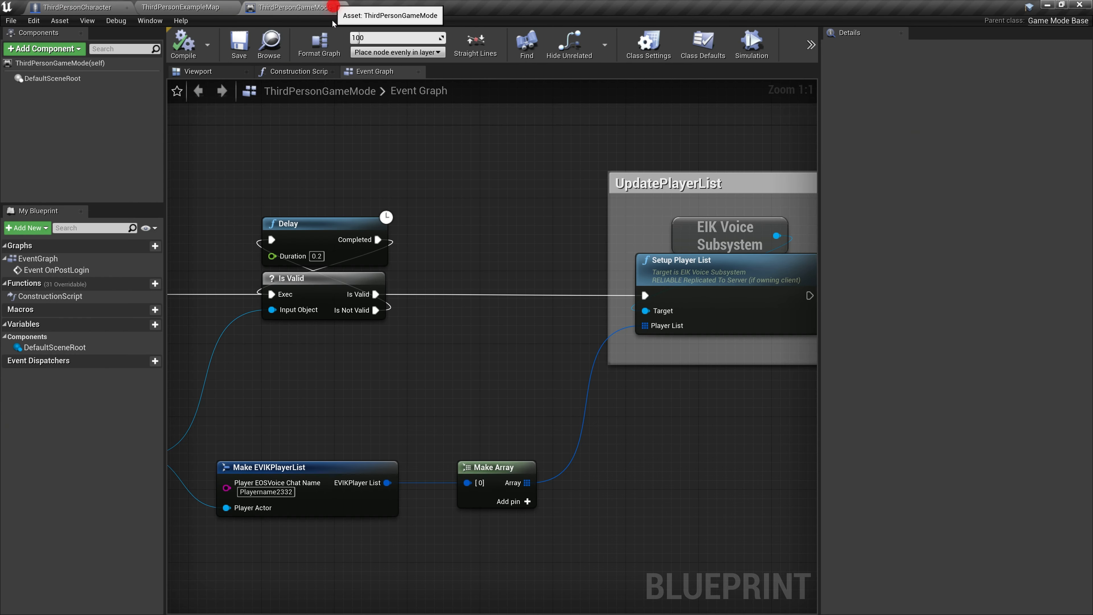
Set Update Positional Voice Chat's max hearing distance to 2000 and start a standalone test
left_click(73, 8)
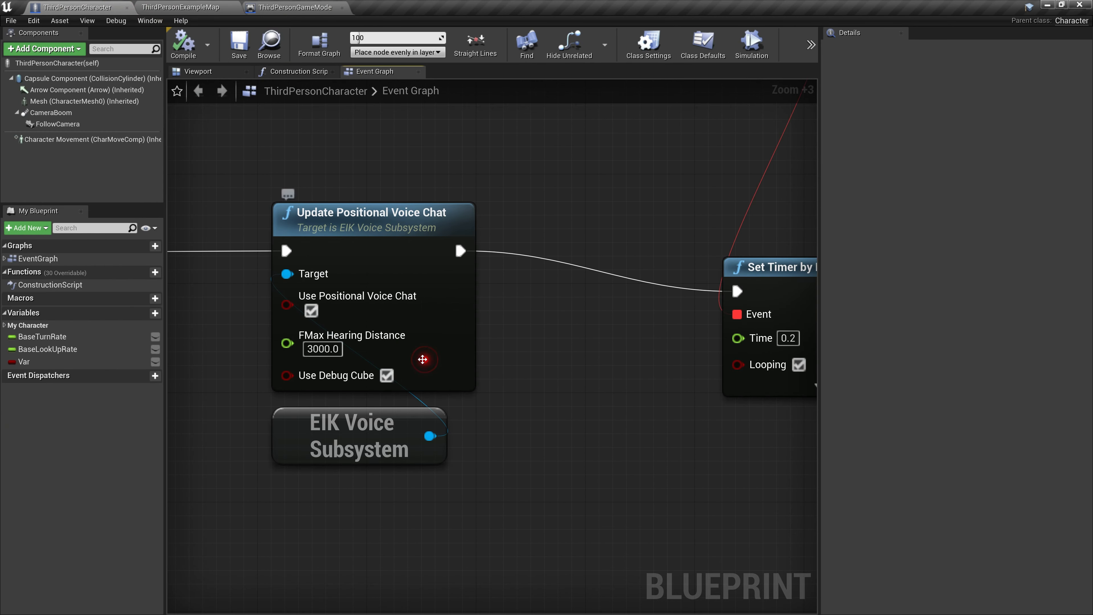
type("100")
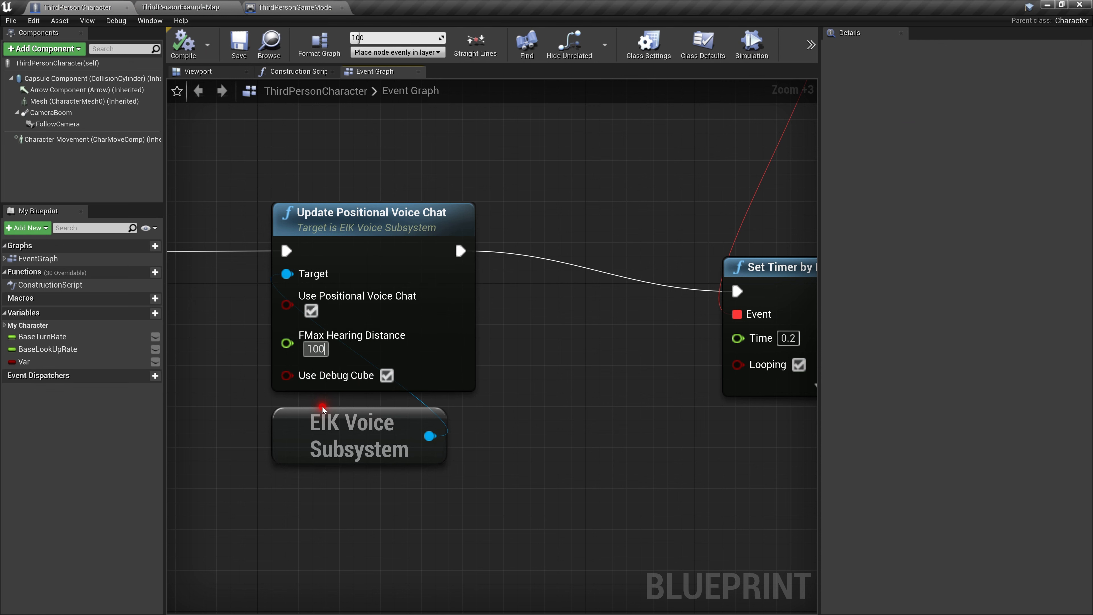
type("1000.0")
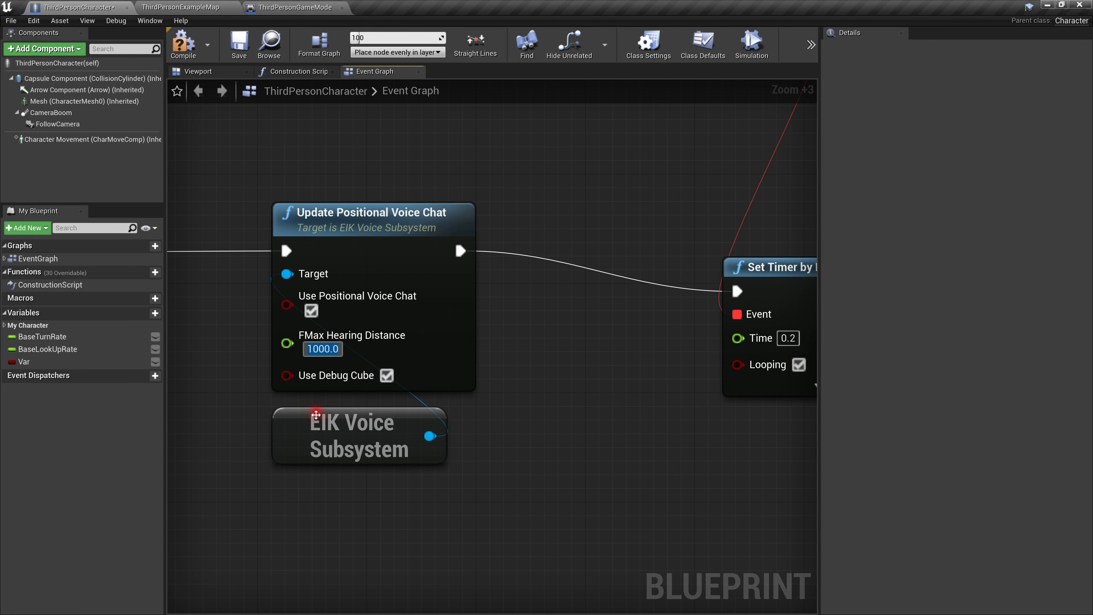
left_click(239, 47)
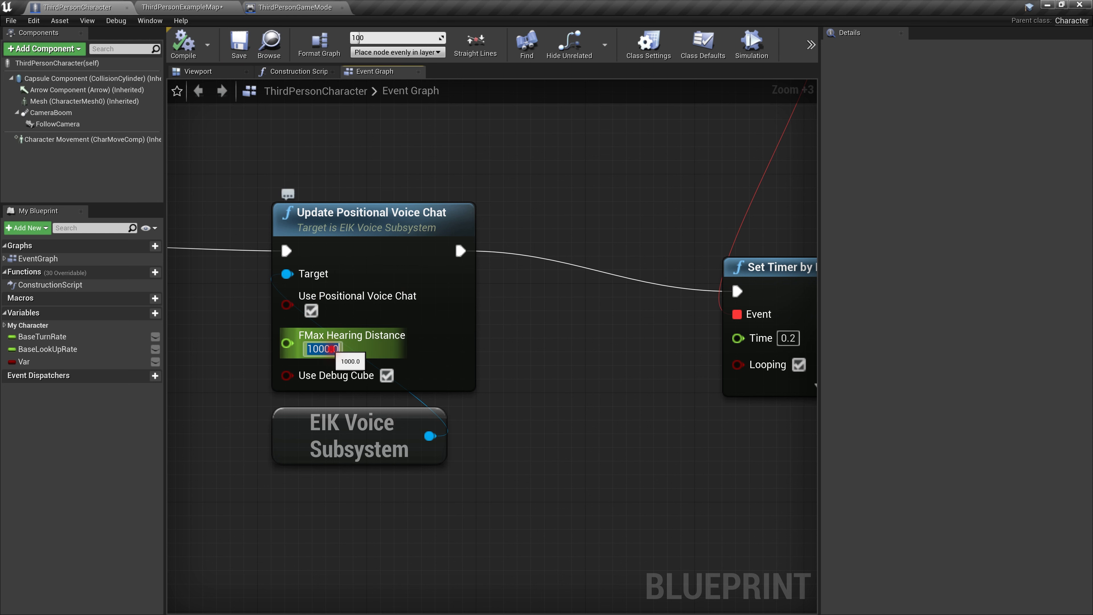
type("200")
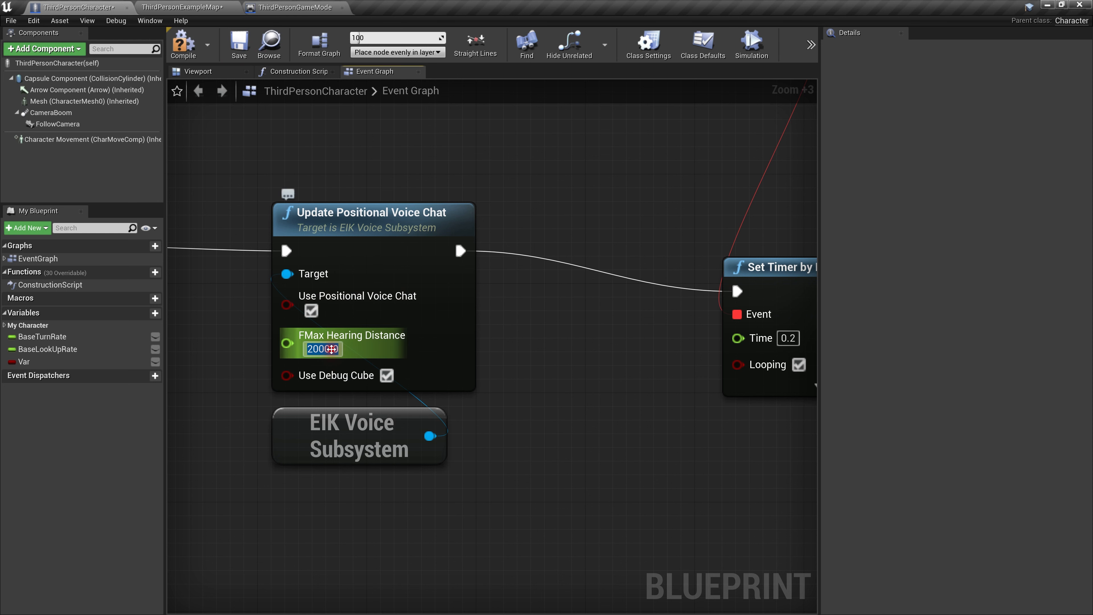
type("2000.0")
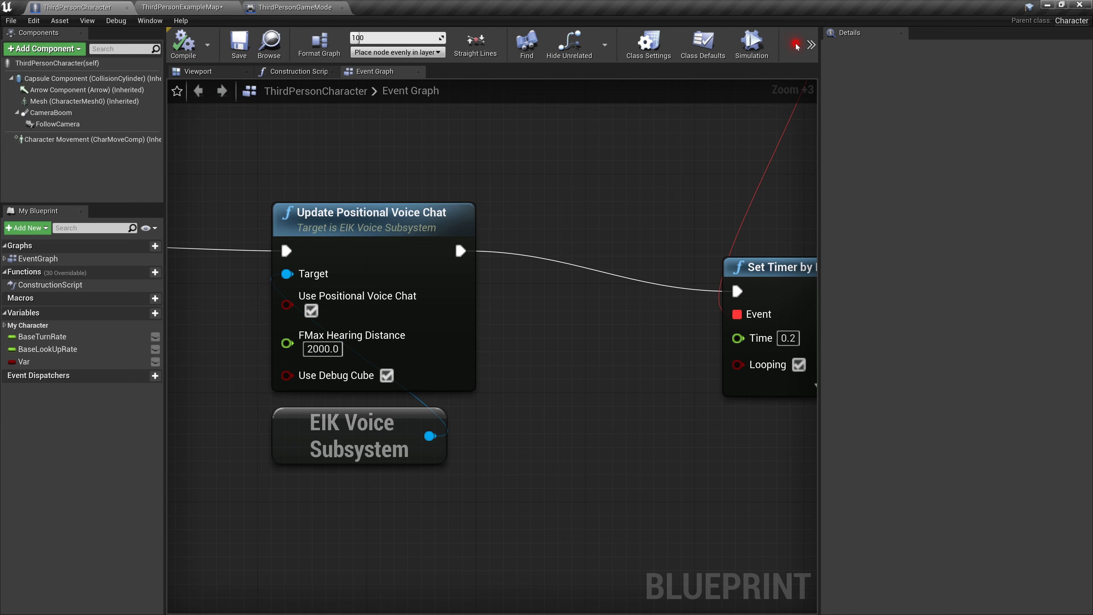
left_click(239, 41)
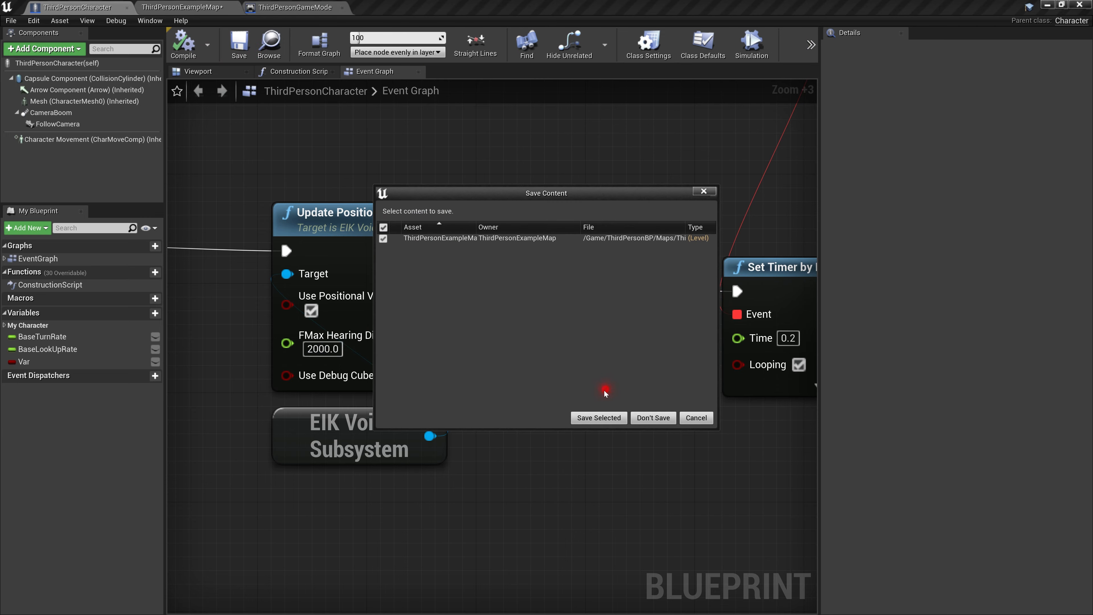
left_click(599, 418)
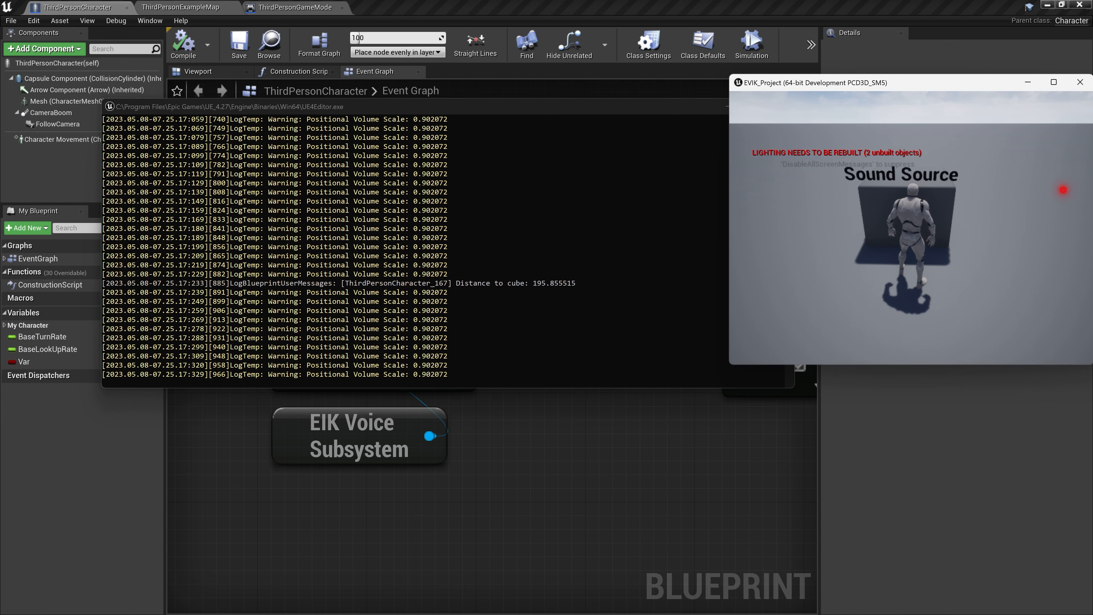
Walk away from the cube until volume reads 0 near 2423 units, then end the test
left_click(371, 601)
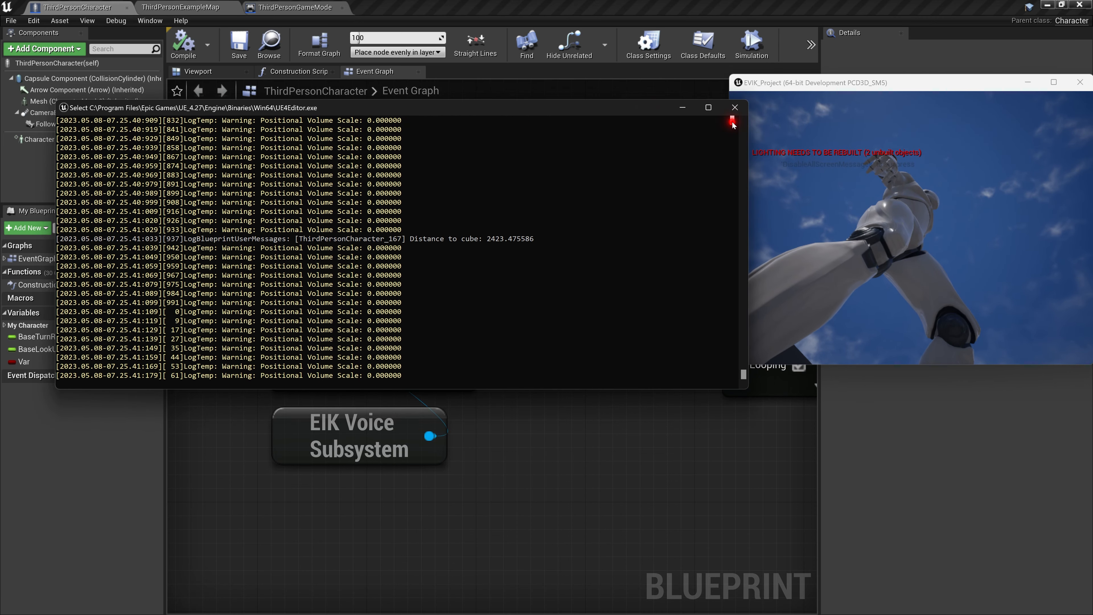
left_click(735, 107)
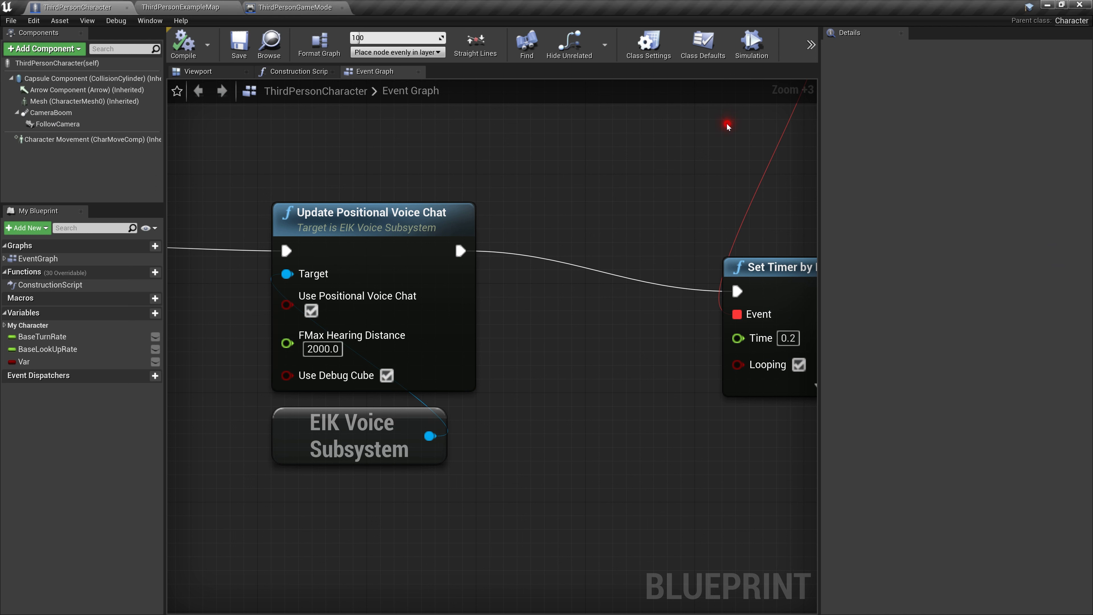